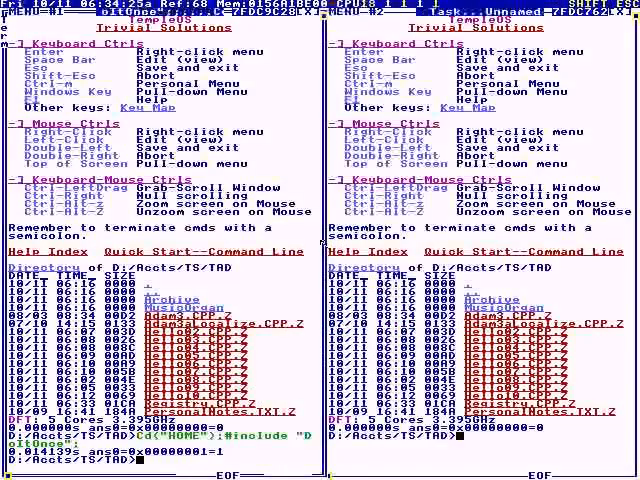
# Include the HelloWorld file and call Main to print Hello World
pyautogui.write('U0 Main(')
pyautogui.write('Print("Hello')
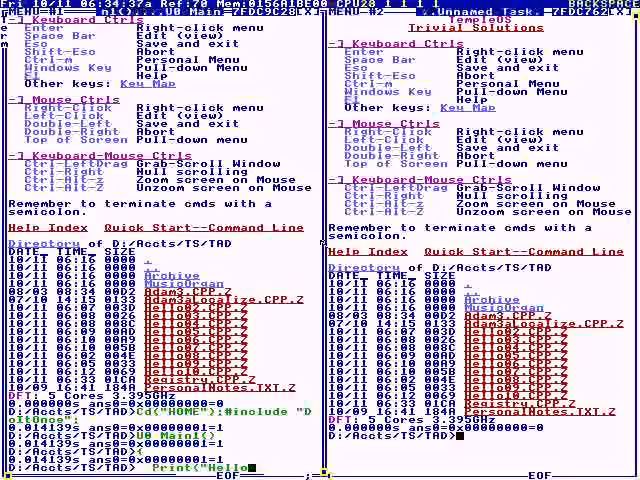
pyautogui.write('World\\n");')
pyautogui.write('Main;')
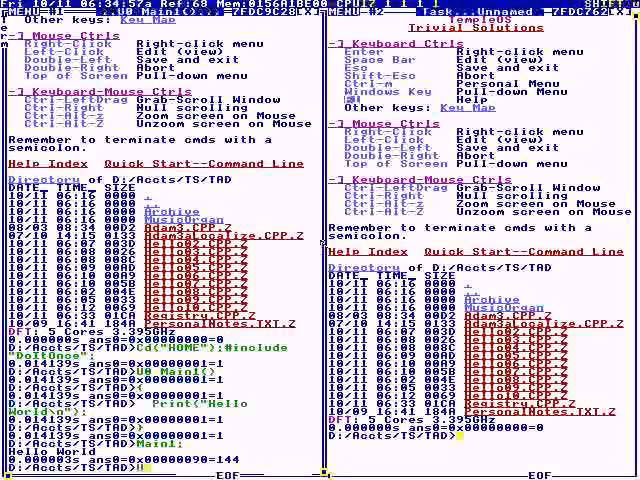
# Disassemble Main with Uf("Main") and view the Main2 HelloWorld source
pyautogui.write('UF("a')
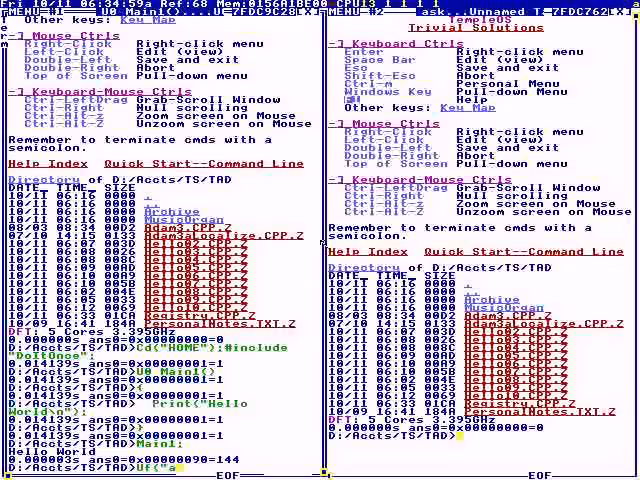
pyautogui.write('Main2(')
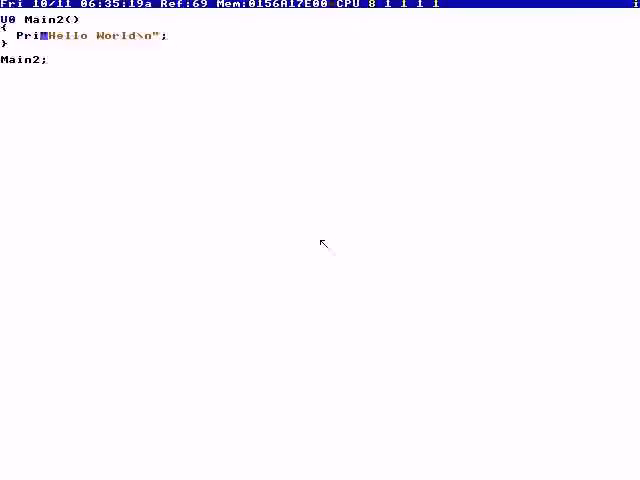
# Leave the Main2 source editor and return to the command line with the disassembly listing
pyautogui.press('backspace')
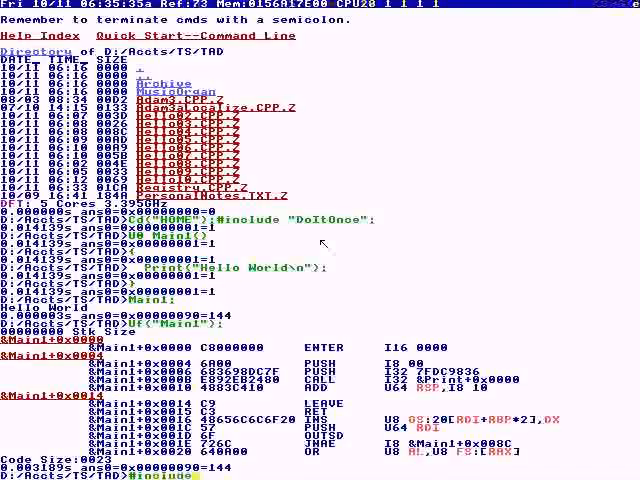
# Include the Hello2 source, run it to print Hello World, and bring its source up with Ed
pyautogui.write('"Hello')
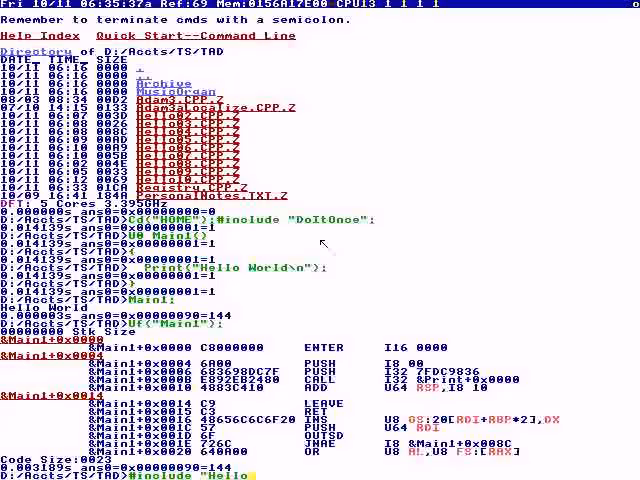
pyautogui.write('2.CPP.Z')
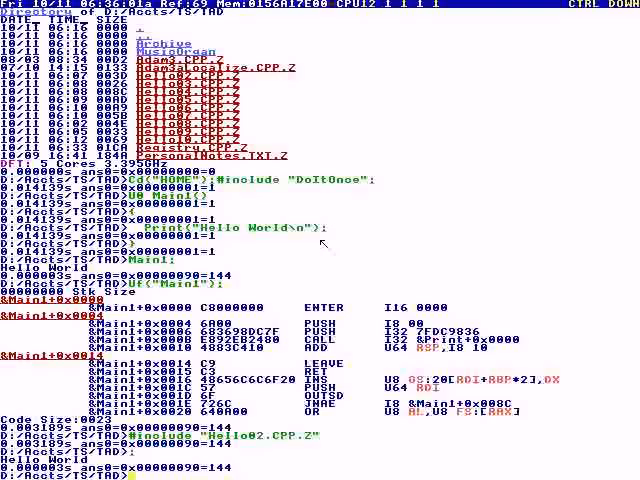
pyautogui.write('Ed(')
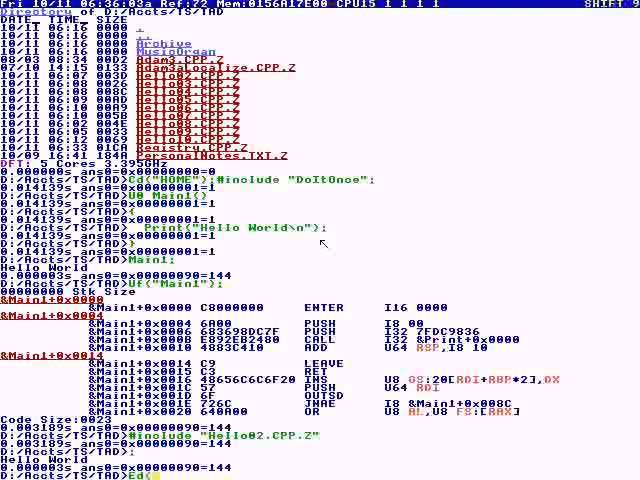
pyautogui.write('Hello03.CPP.Z");')
pyautogui.write('Wh')
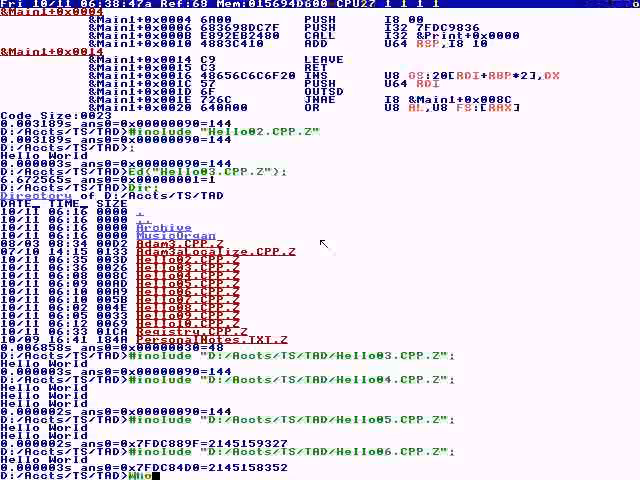
# Compile Hello7.CPP.Z ahead of time with Cmp(), yielding zero errors and warnings
pyautogui.write('(')
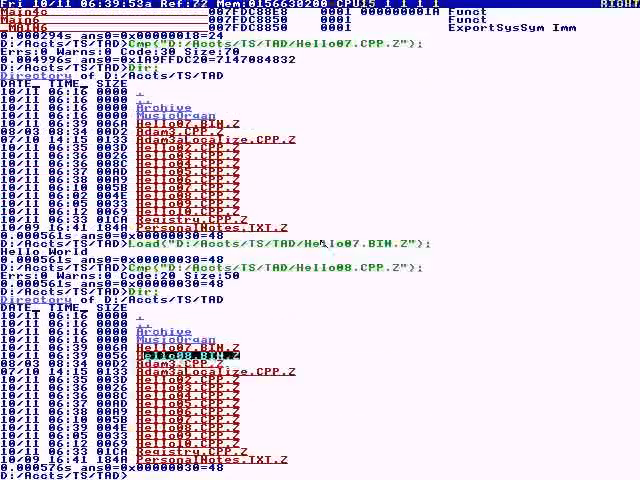
# Scroll down the command line after loading Hello7.BIN.Z and listing the TAD folder
pyautogui.scroll(-3)
pyautogui.write('Ed')
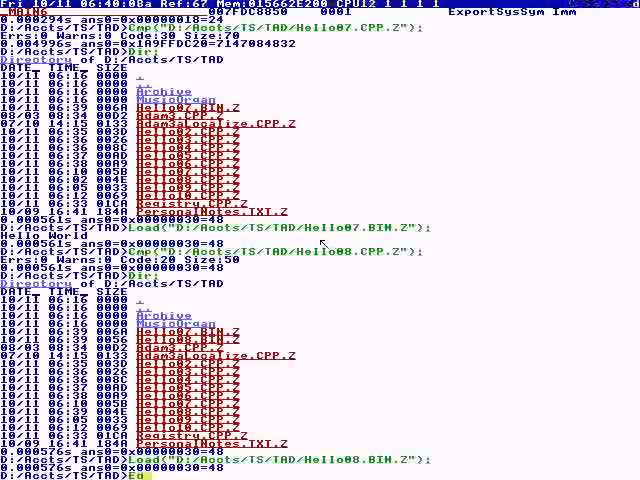
# Load the Hello8.BIN.Z binary and include its Hello8.HPP.Z header
pyautogui.write('("Hello')
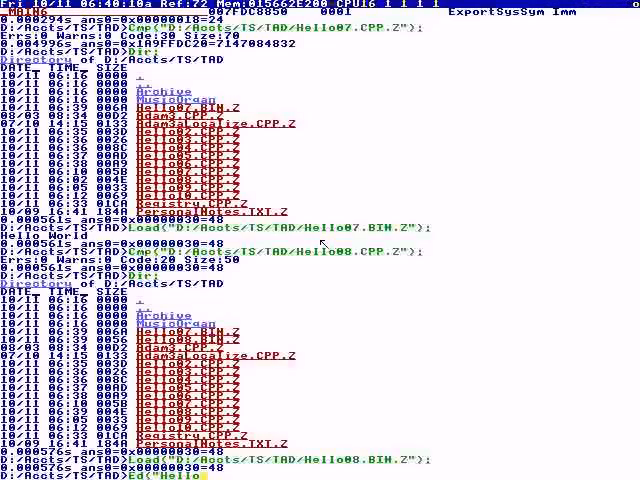
pyautogui.write('88')
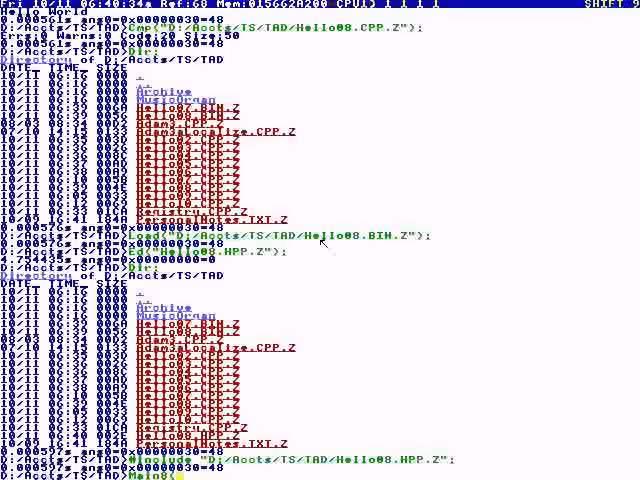
# Call Main8 with the string "Hello World\n" to print it
pyautogui.write('"Hello W')
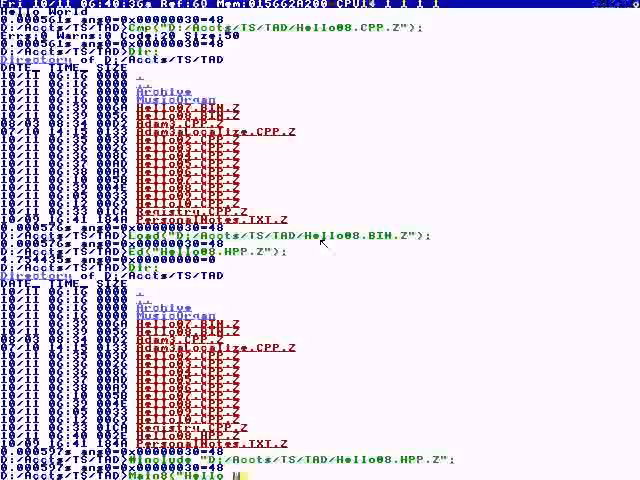
pyautogui.write('World\\n"')
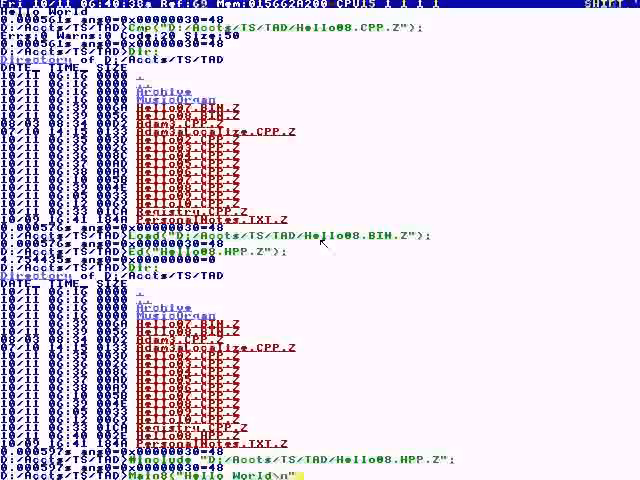